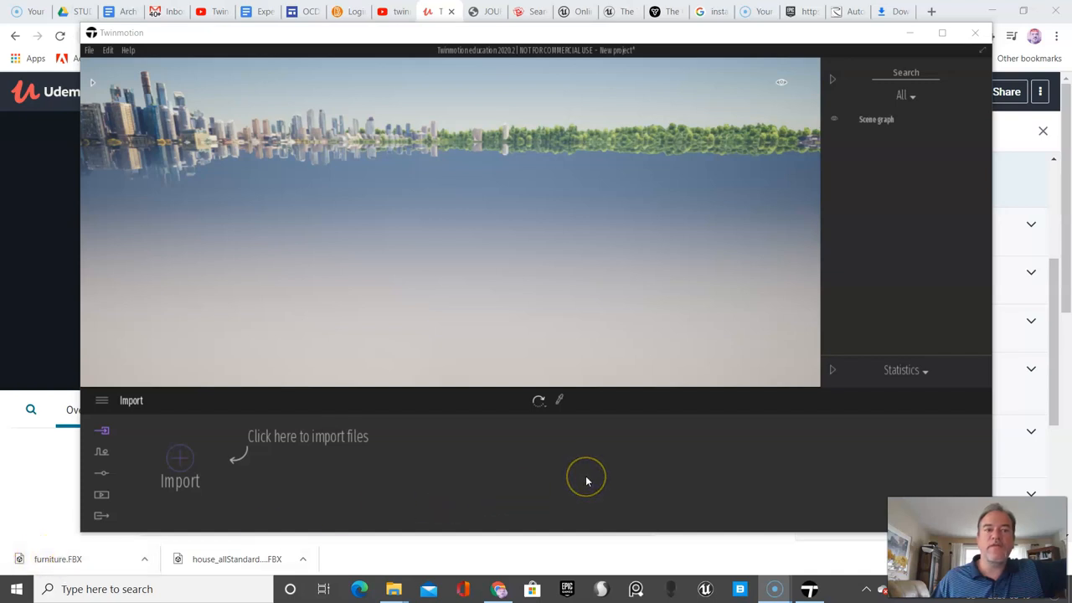
pyautogui.moveTo(235, 399)
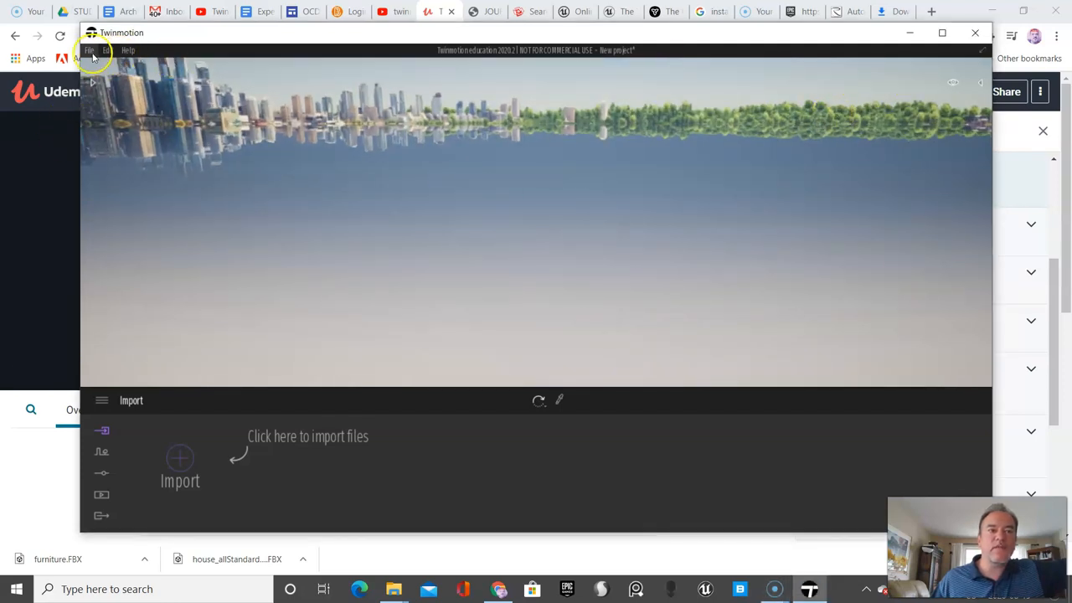
# Bring up Twinmotion preferences showing the unit system set to Meters
pyautogui.click(104, 50)
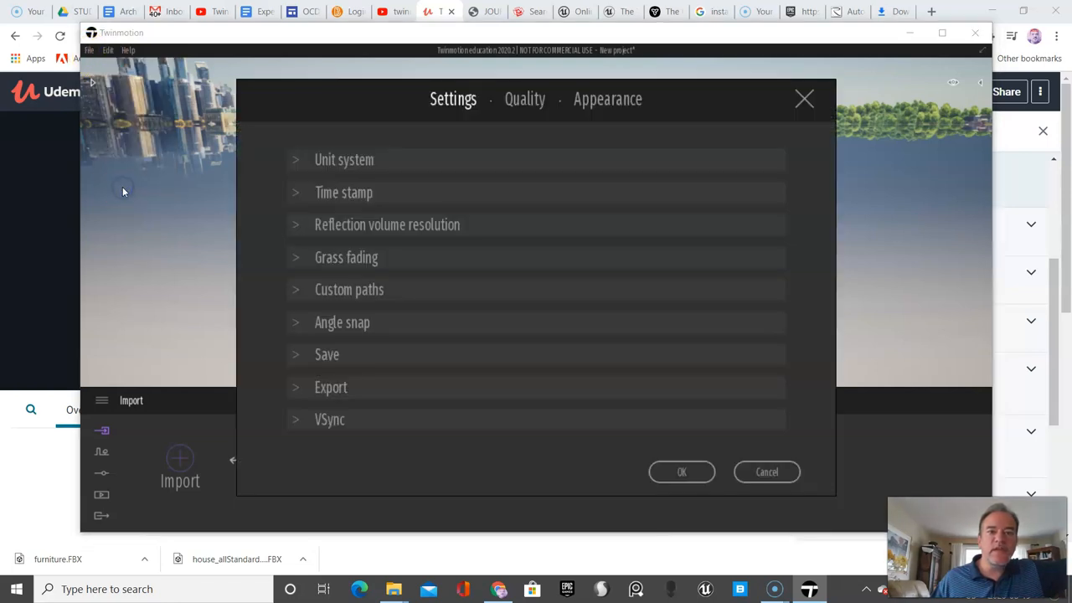
pyautogui.moveTo(300, 161)
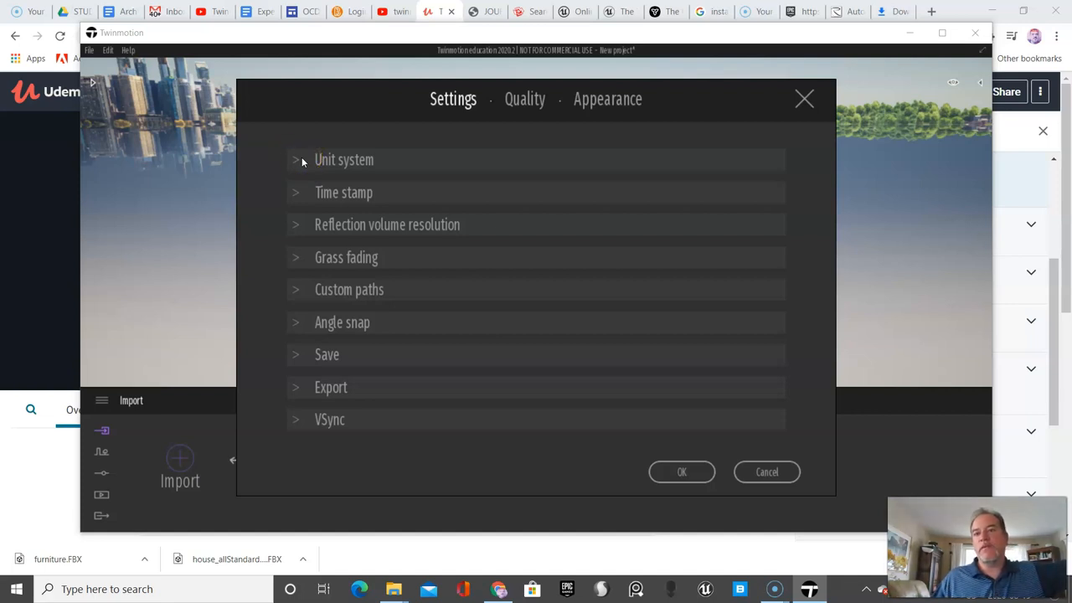
pyautogui.moveTo(299, 161)
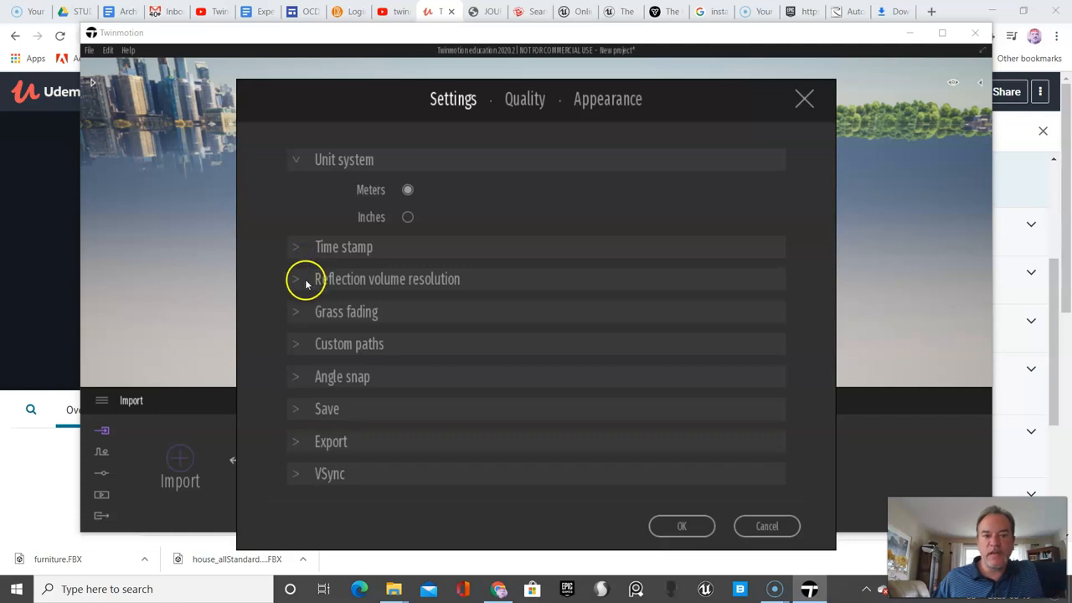
pyautogui.moveTo(302, 285)
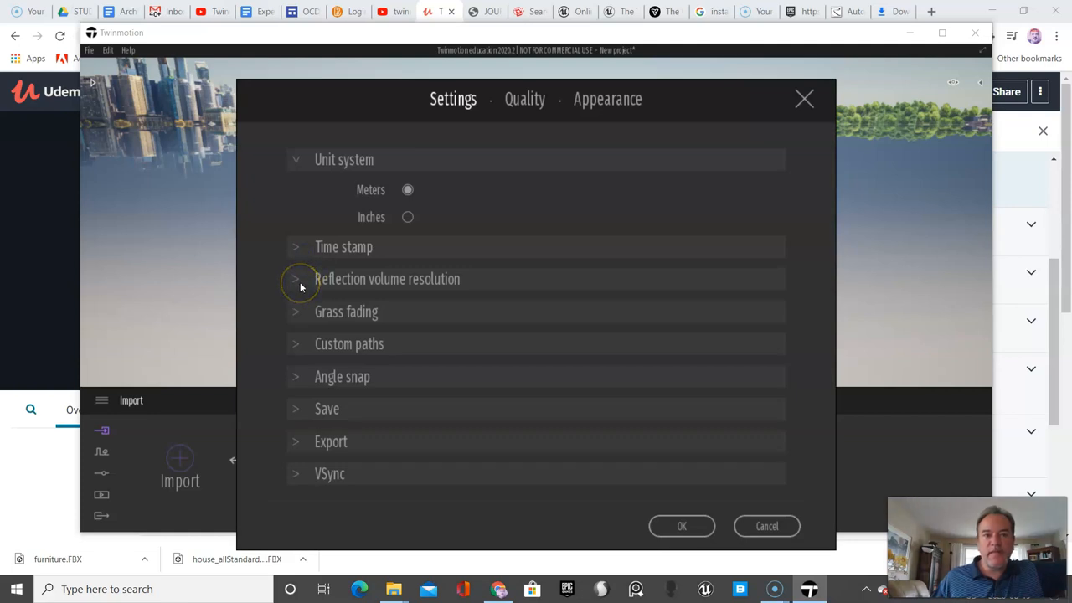
pyautogui.moveTo(300, 410)
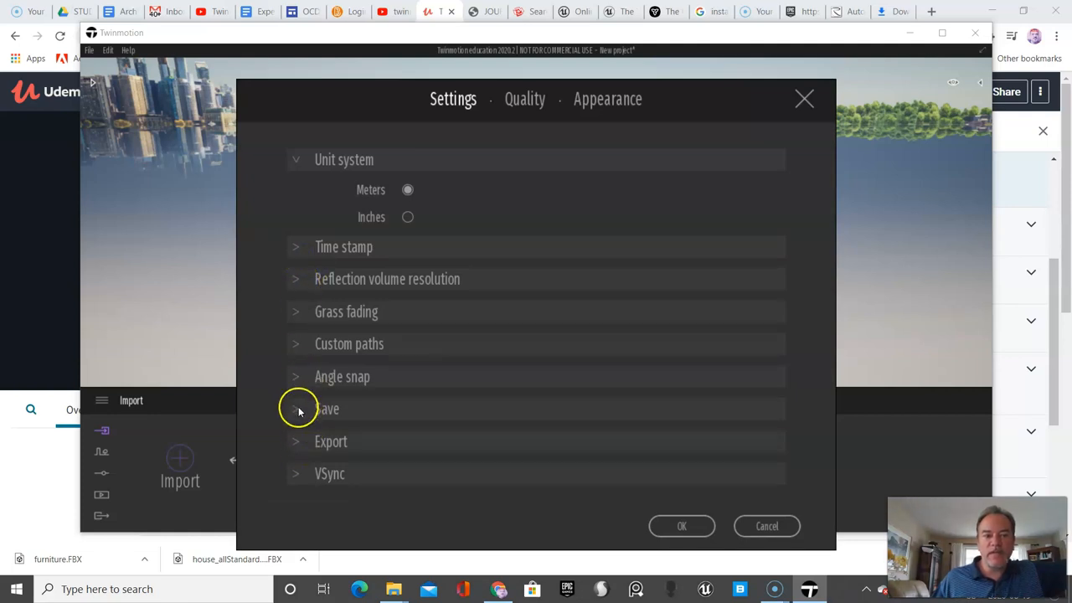
# Enable auto-save and point its path to D:\Twinmotion School project
pyautogui.click(294, 408)
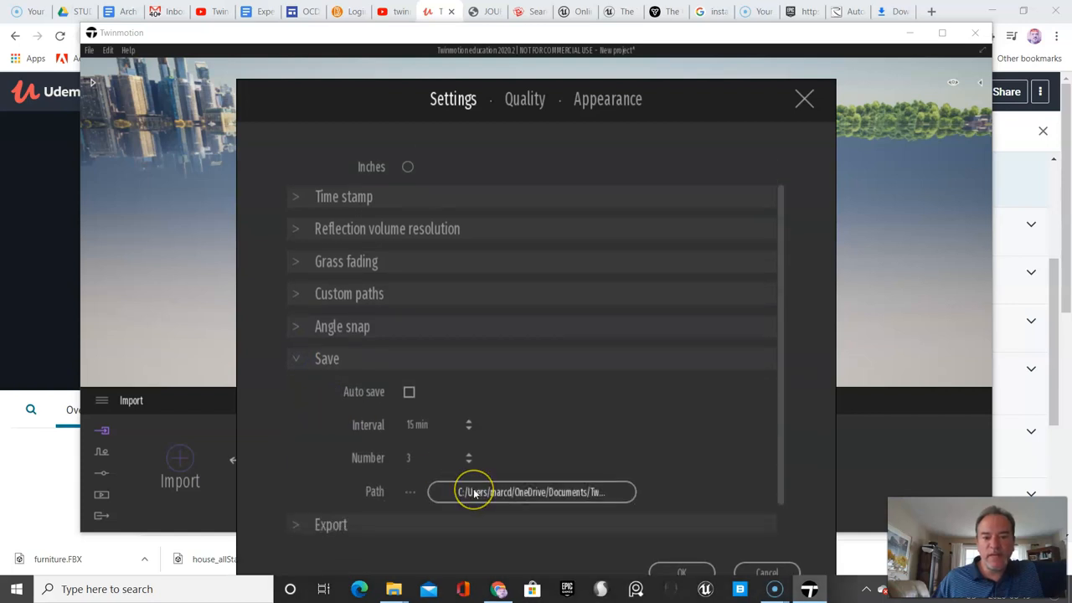
pyautogui.moveTo(503, 492)
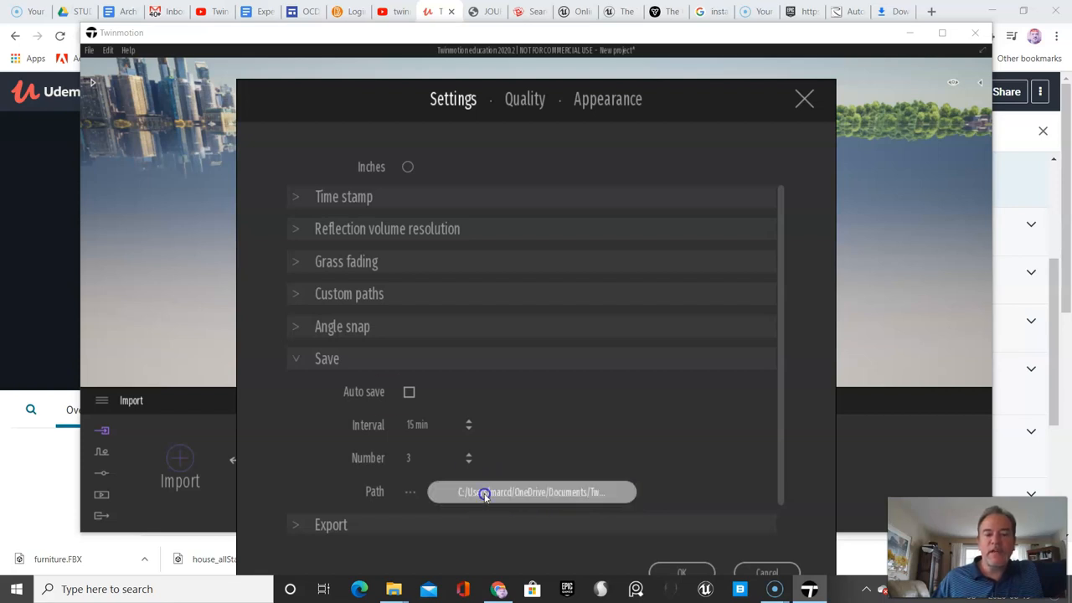
pyautogui.click(409, 492)
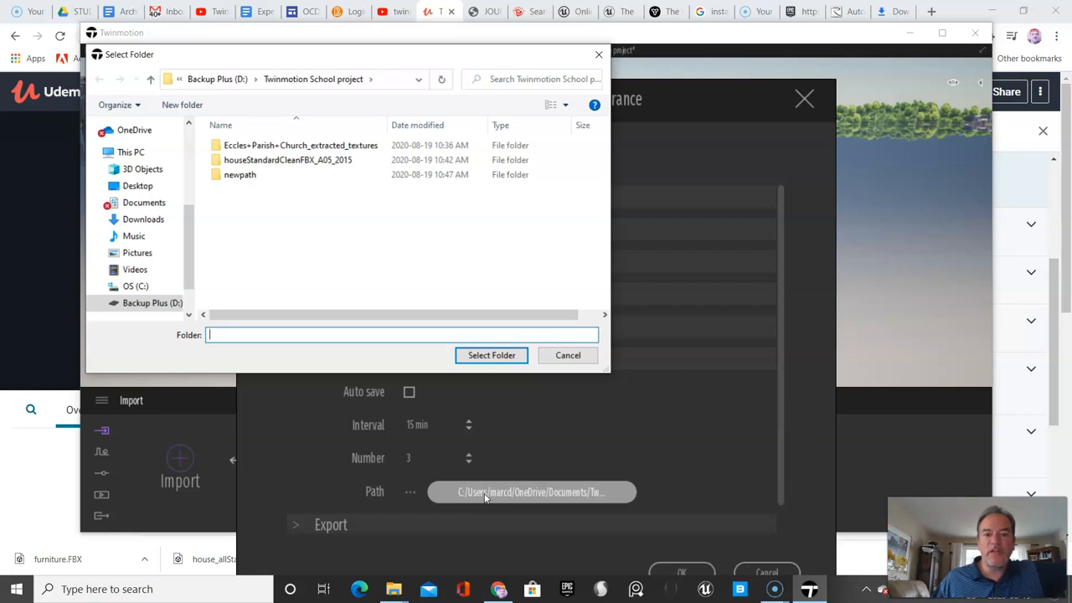
pyautogui.click(147, 302)
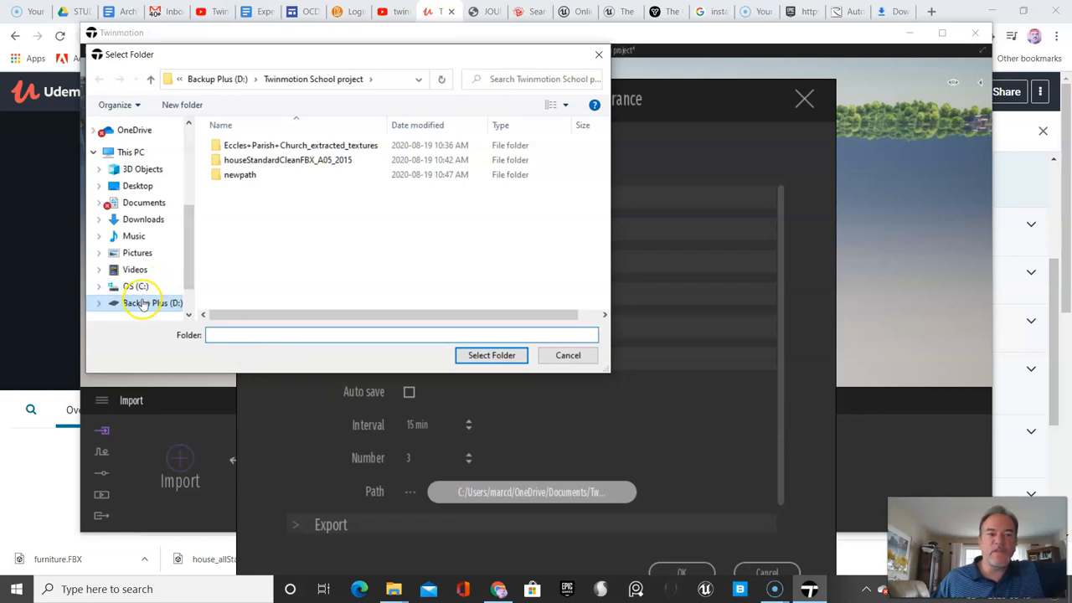
pyautogui.click(154, 301)
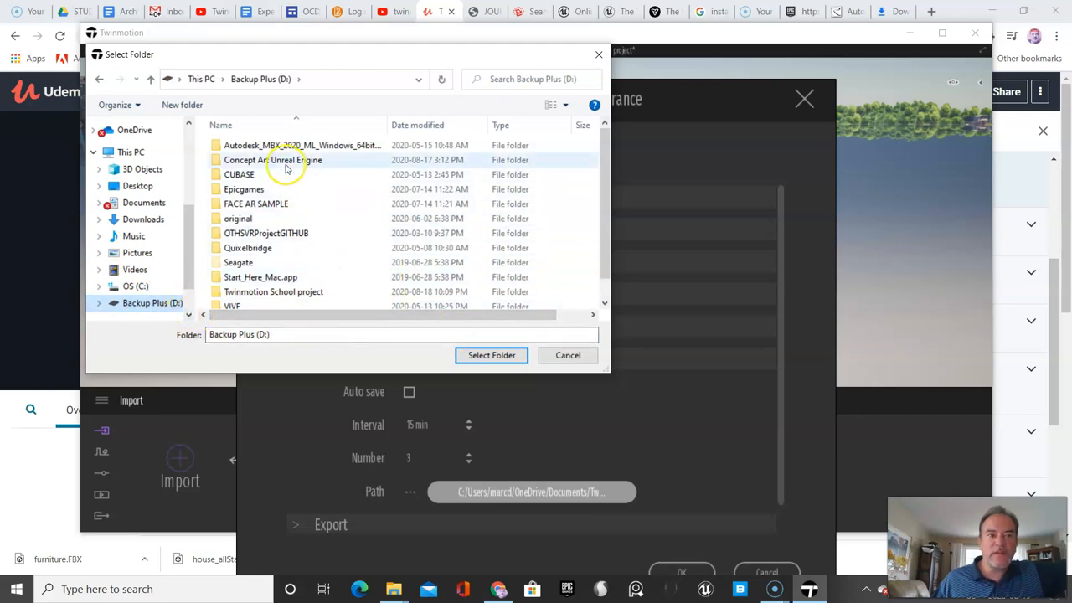
pyautogui.click(273, 292)
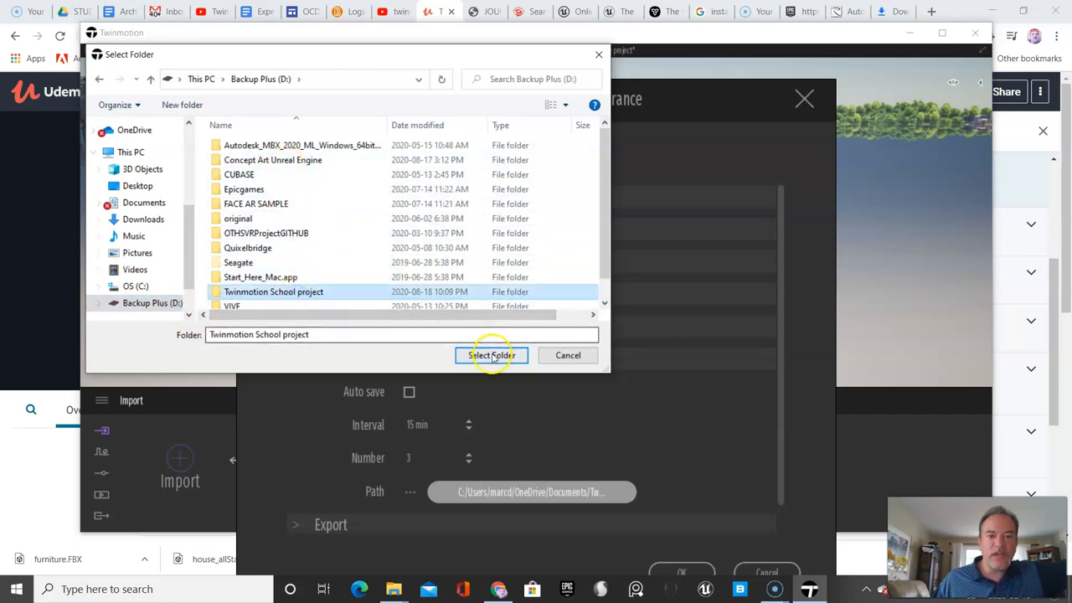
pyautogui.click(491, 355)
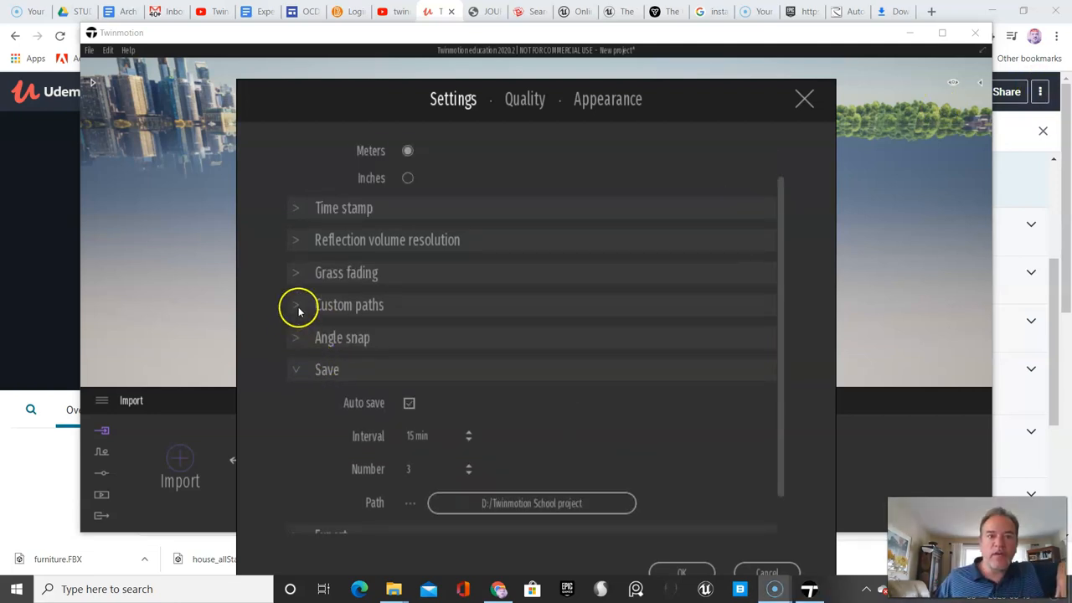
# Under Custom paths, browse the user library location to D:\Twinmotion School project
pyautogui.click(327, 371)
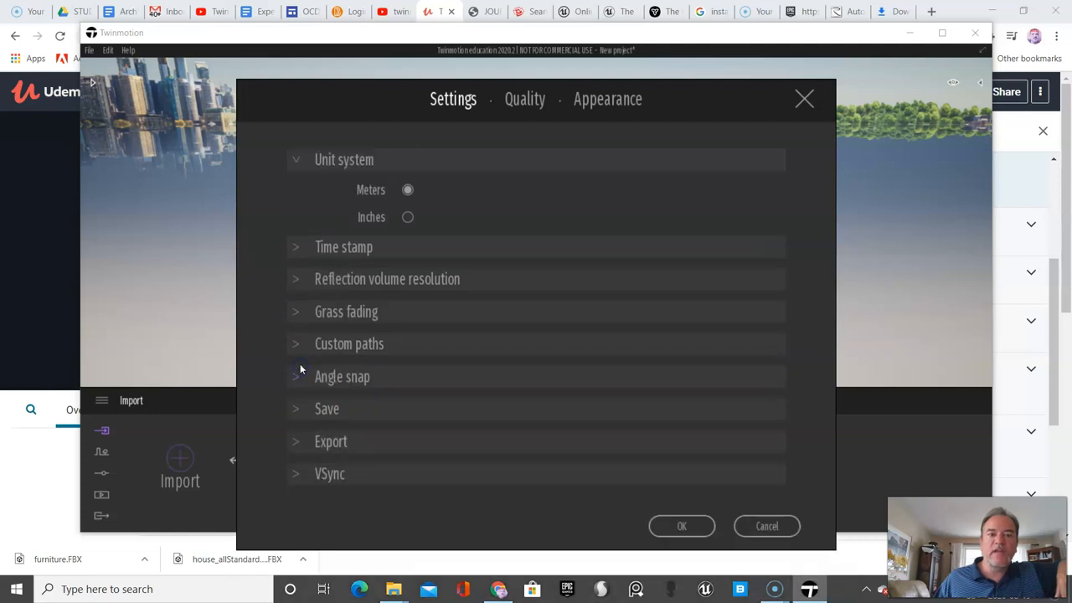
pyautogui.click(295, 343)
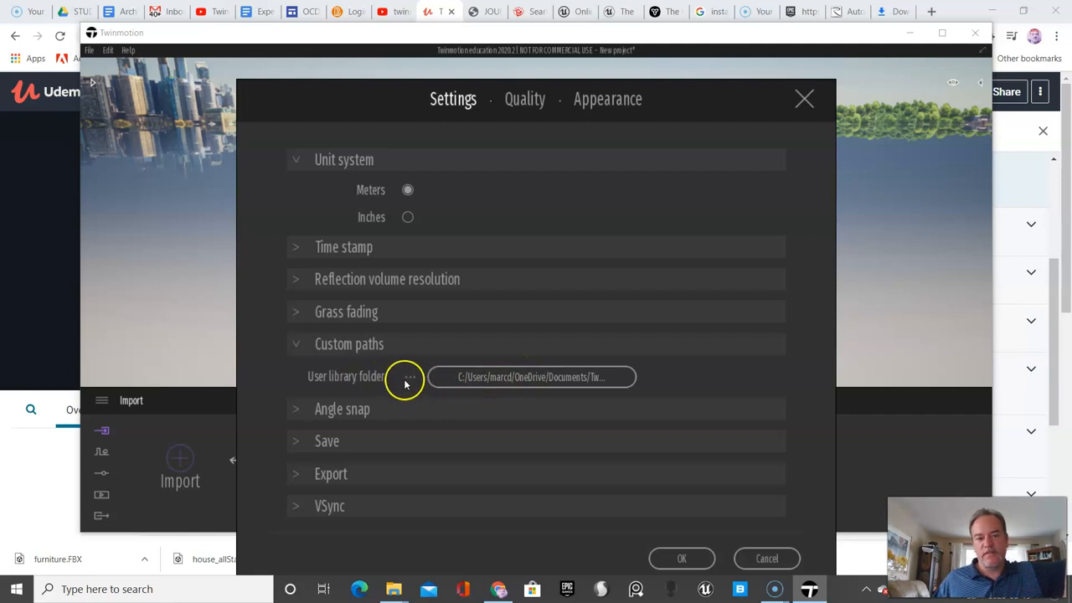
pyautogui.moveTo(555, 388)
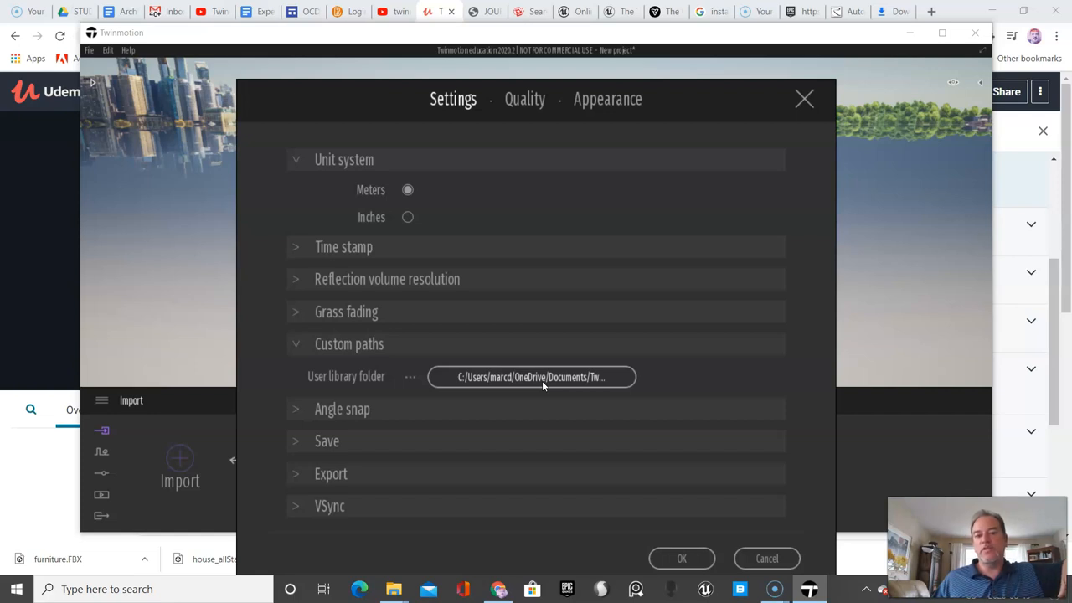
pyautogui.click(409, 375)
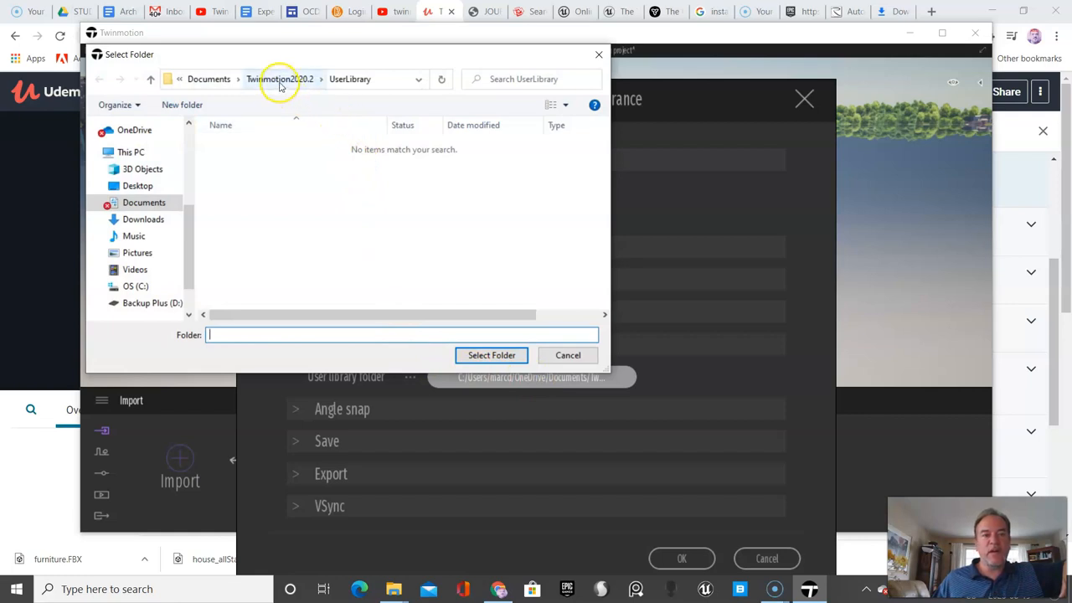
pyautogui.click(281, 79)
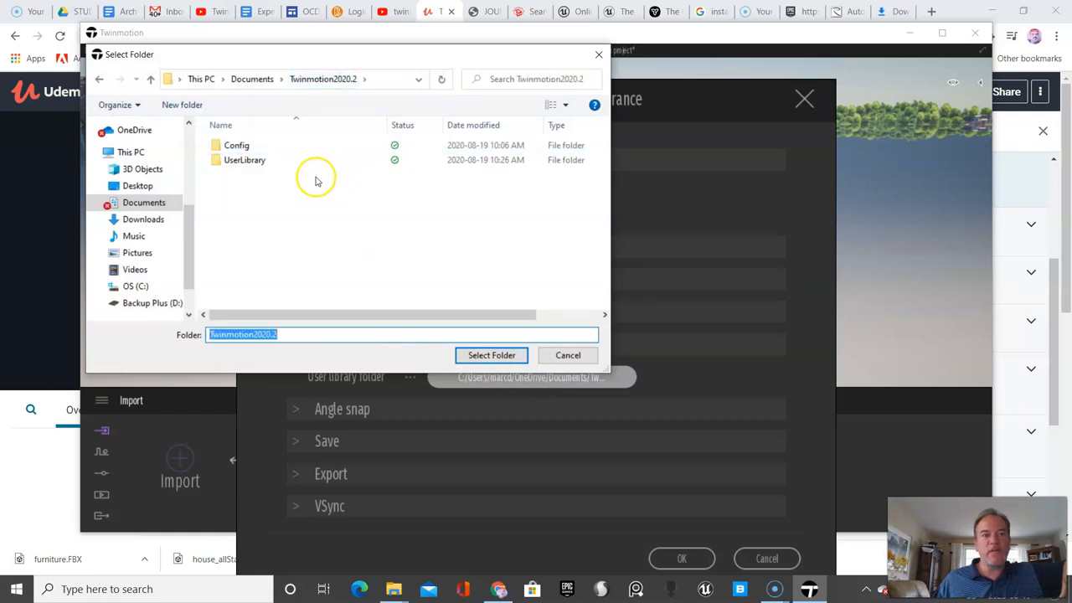
pyautogui.click(127, 285)
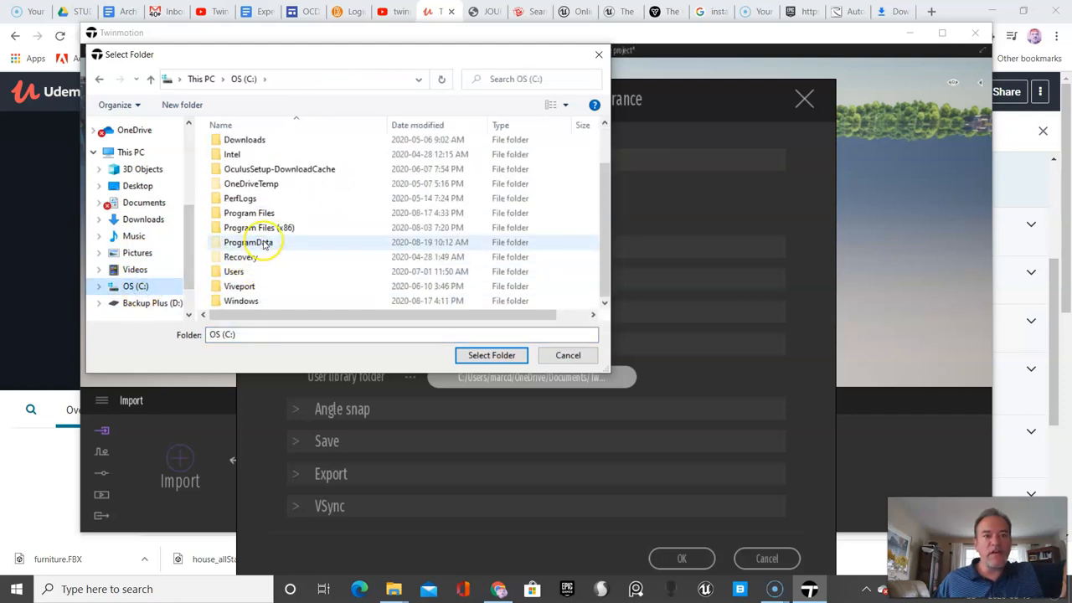
pyautogui.click(152, 302)
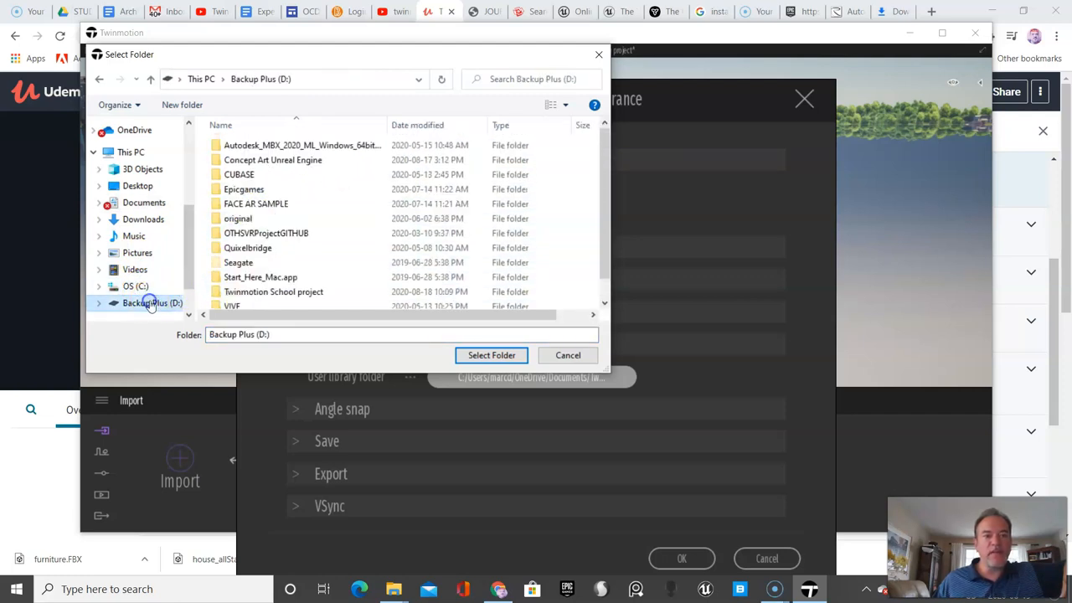
pyautogui.doubleClick(273, 292)
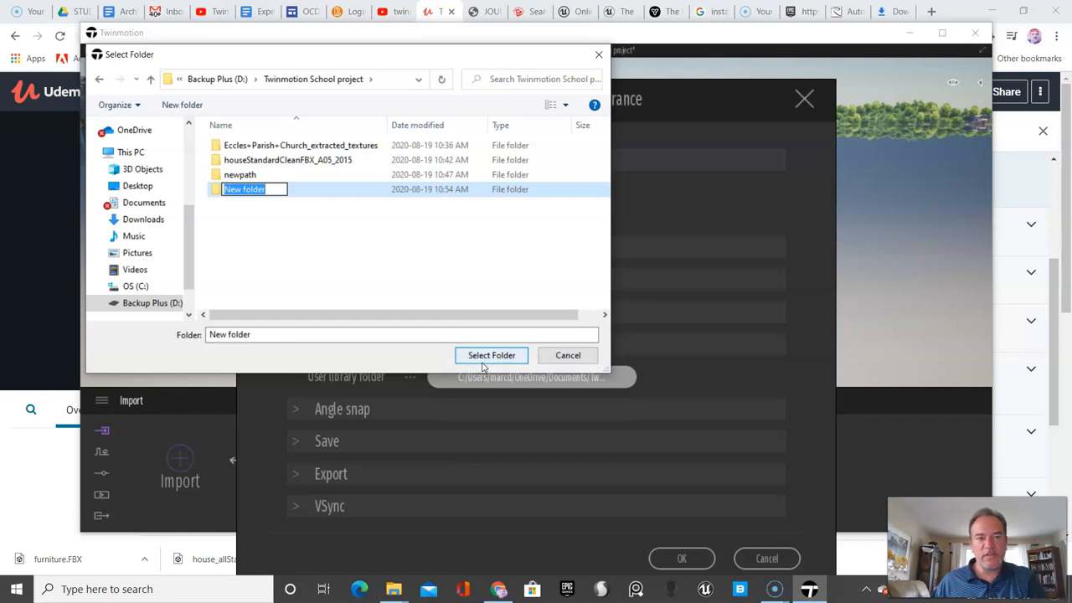
# Make the userlibrarymarc folder the user library folder
pyautogui.write('userlibrarymarc')
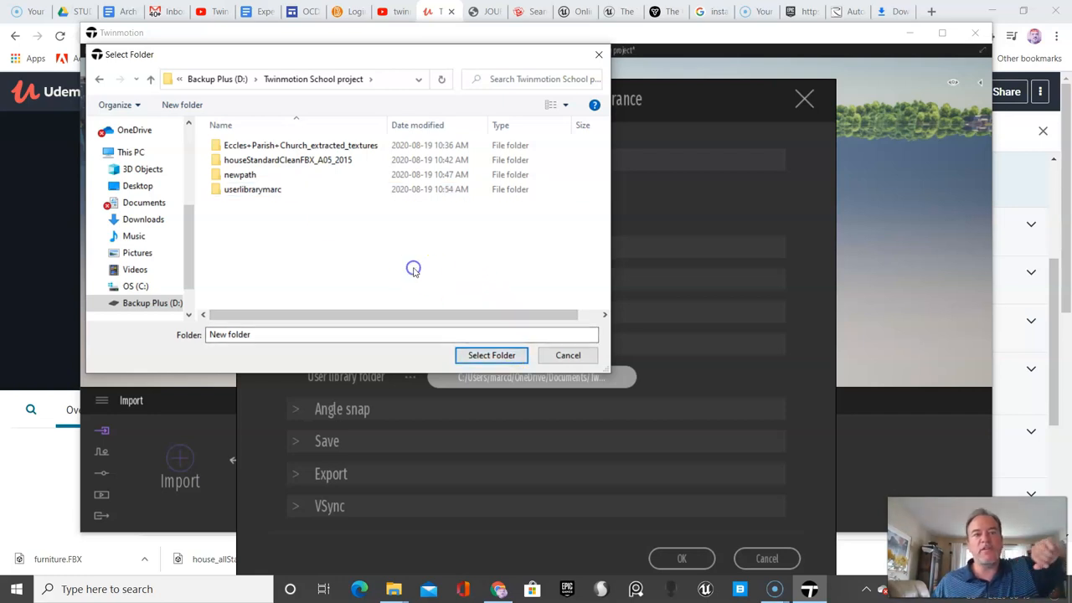
pyautogui.click(253, 188)
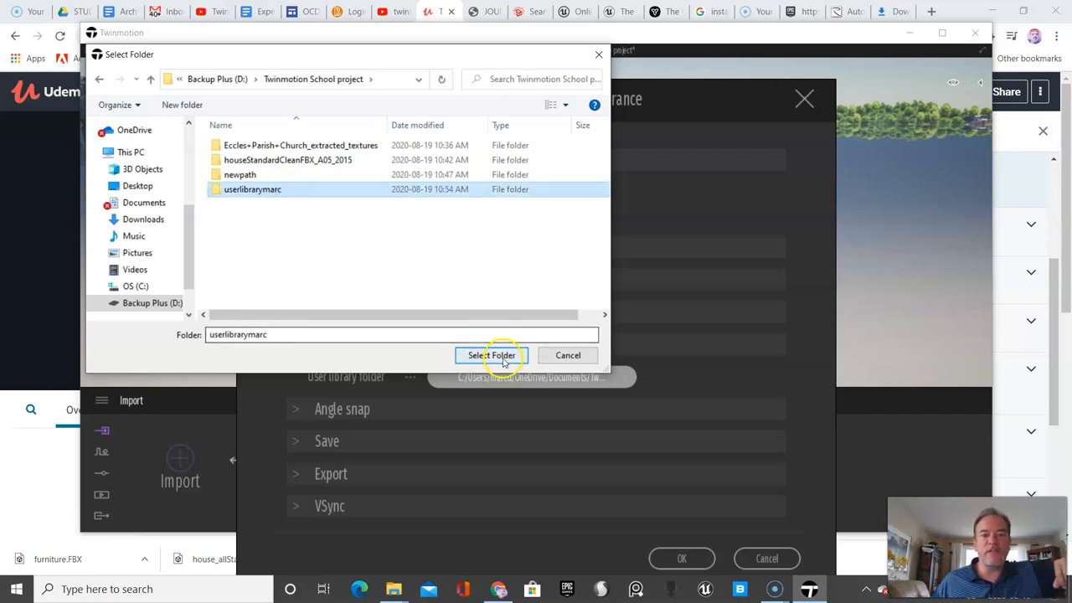
pyautogui.click(491, 355)
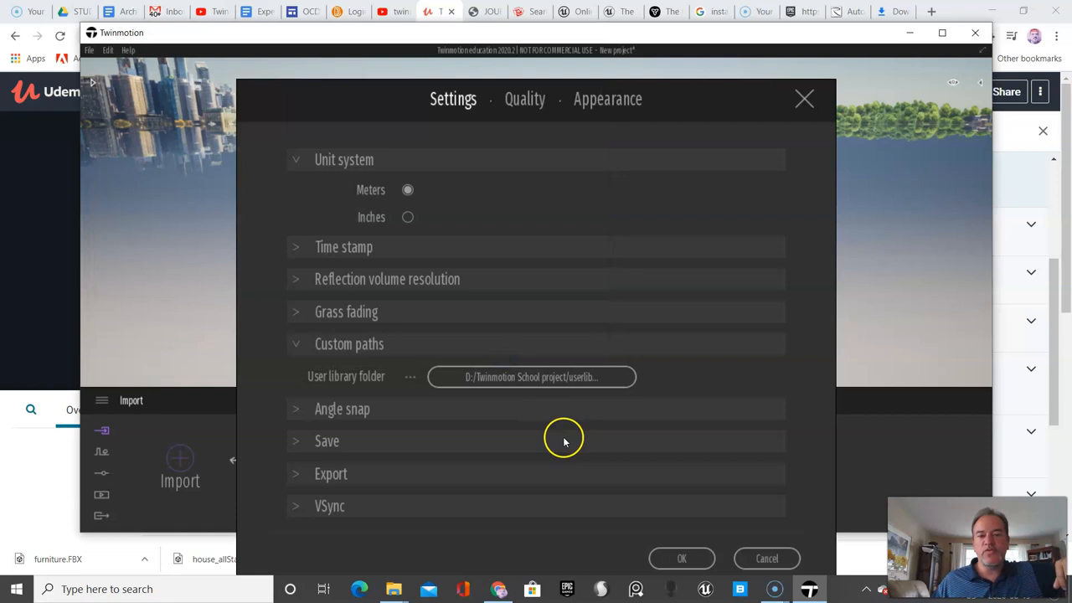
pyautogui.moveTo(610, 459)
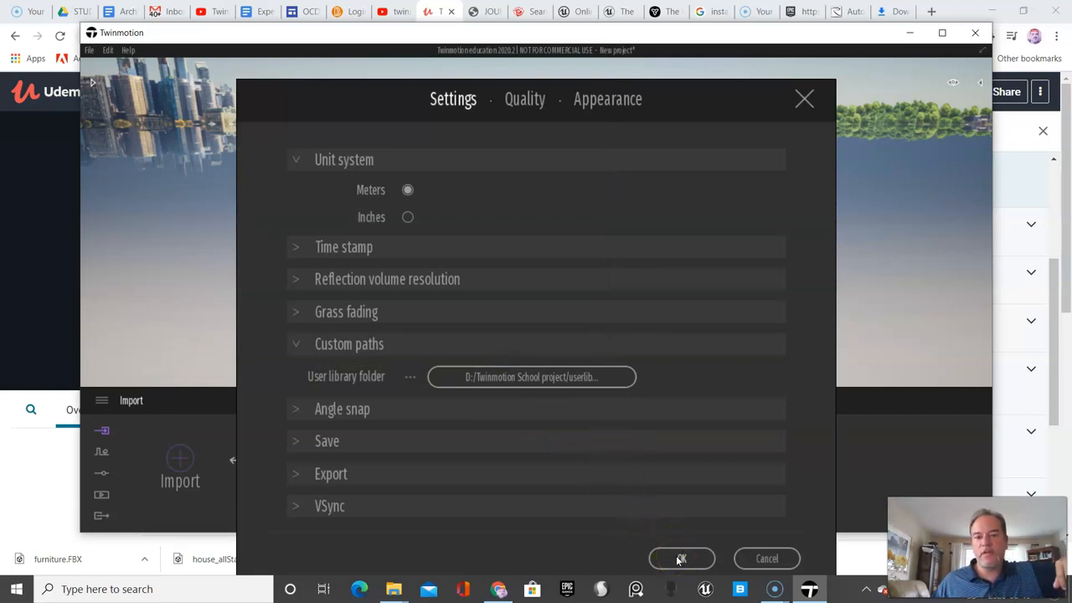
pyautogui.moveTo(522, 439)
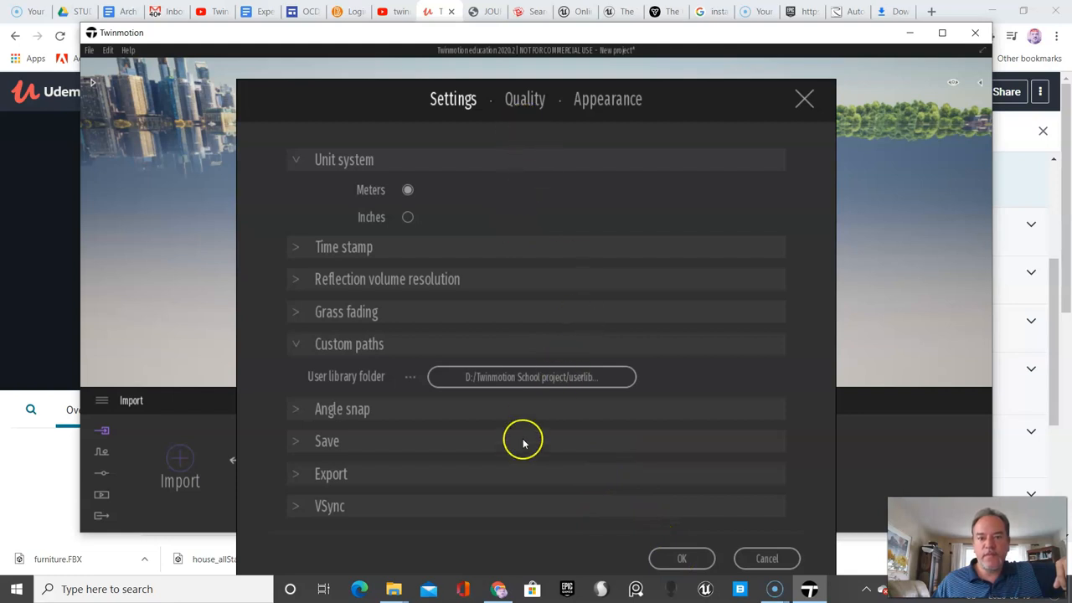
# Review the Appearance and Quality preference pages, ending on the Low-to-Ultra quality presets
pyautogui.click(607, 99)
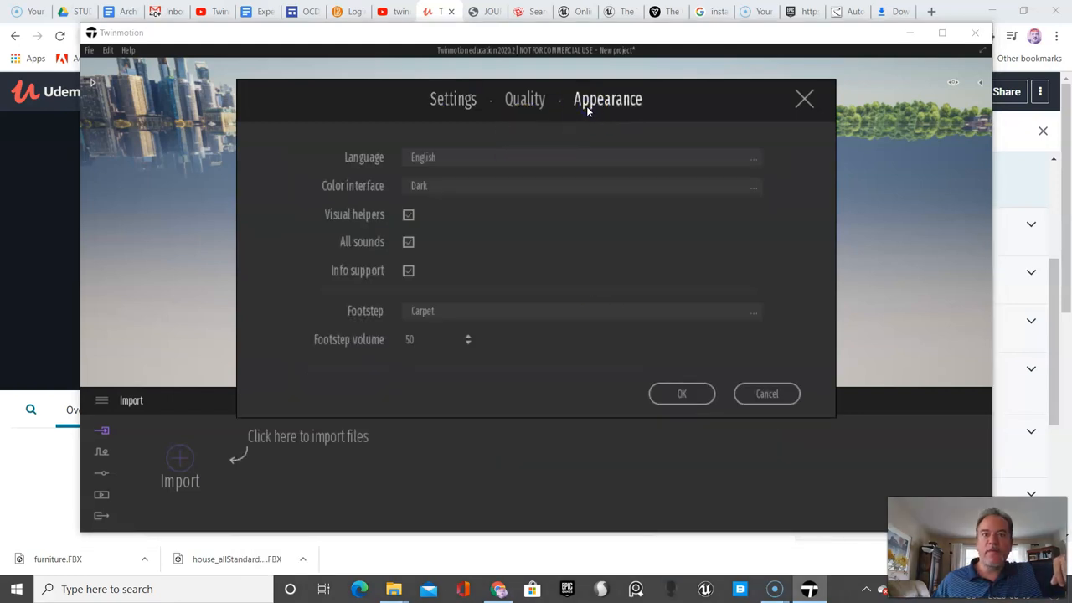
pyautogui.click(452, 99)
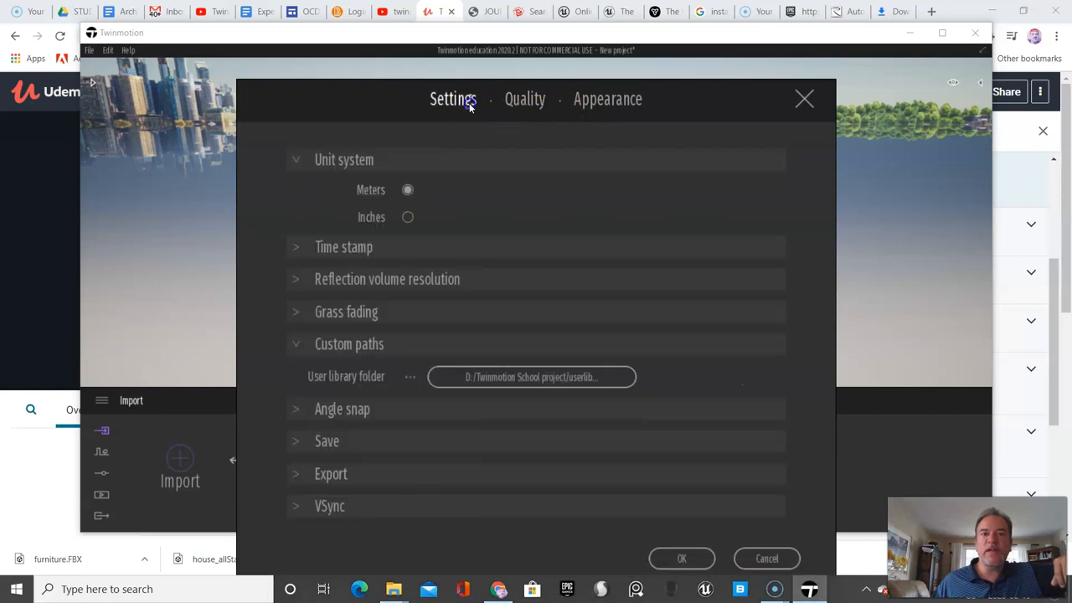
pyautogui.click(525, 99)
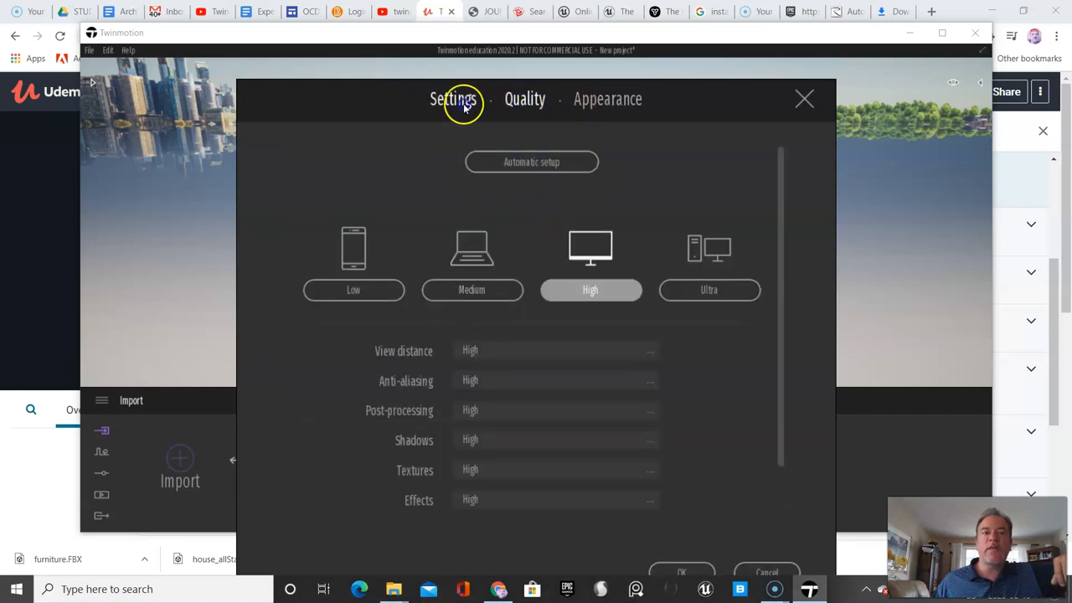
pyautogui.click(526, 99)
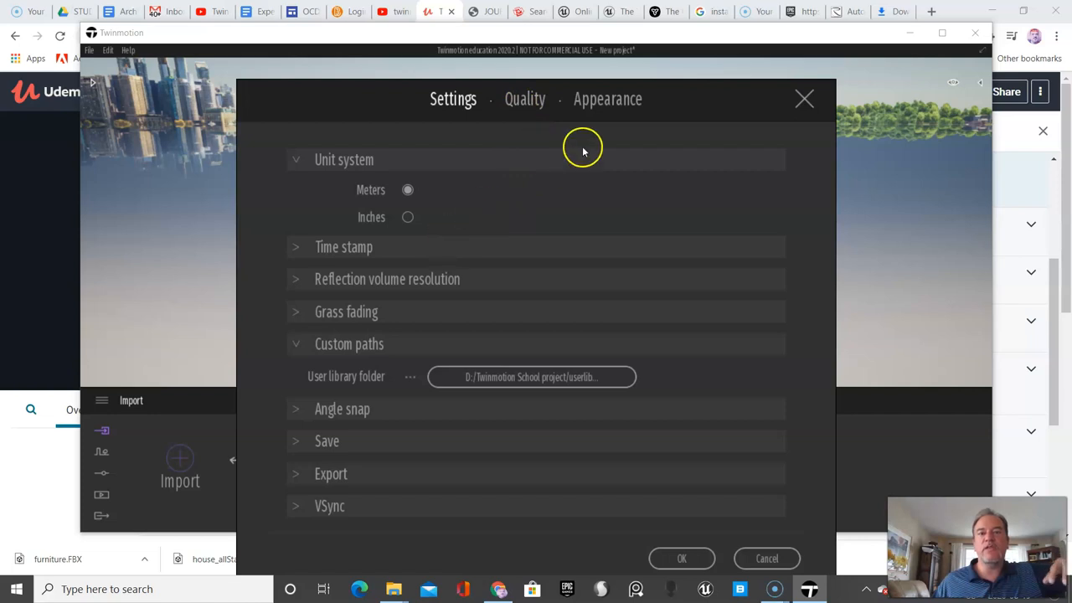
pyautogui.moveTo(506, 238)
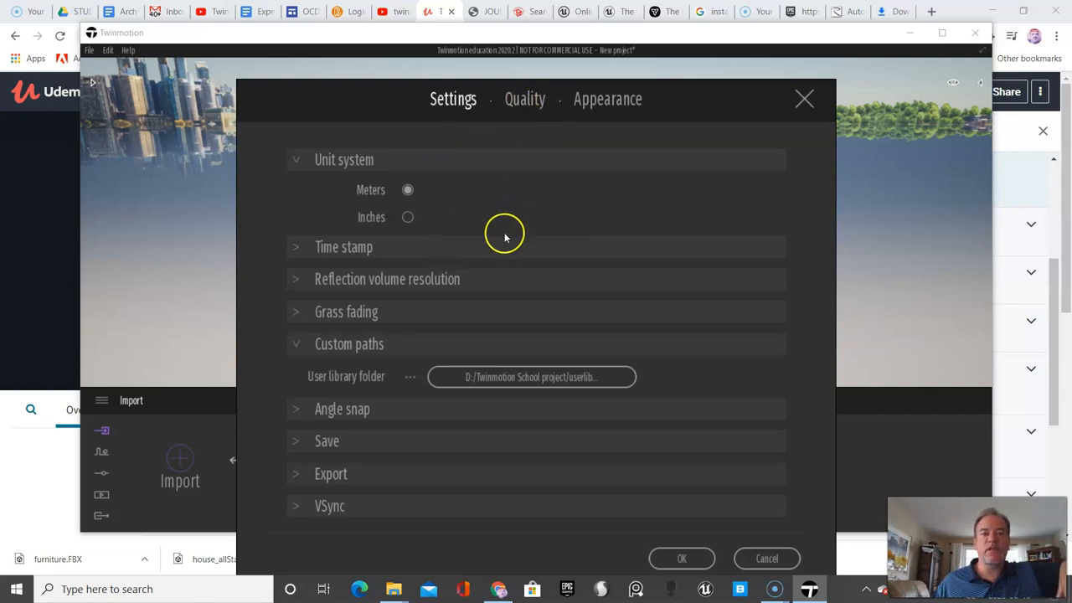
pyautogui.moveTo(645, 527)
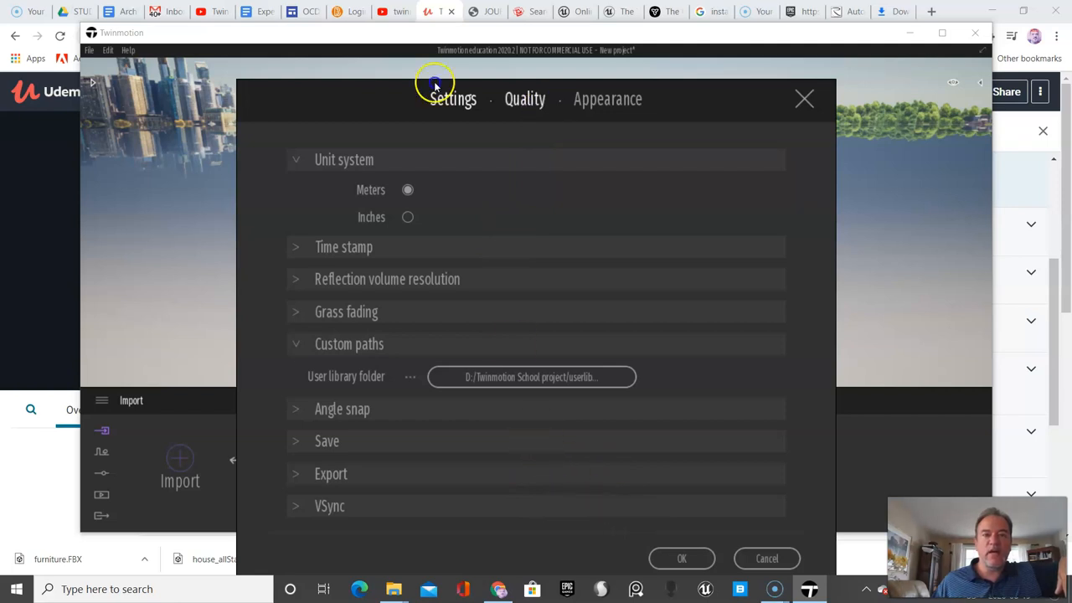
pyautogui.click(525, 99)
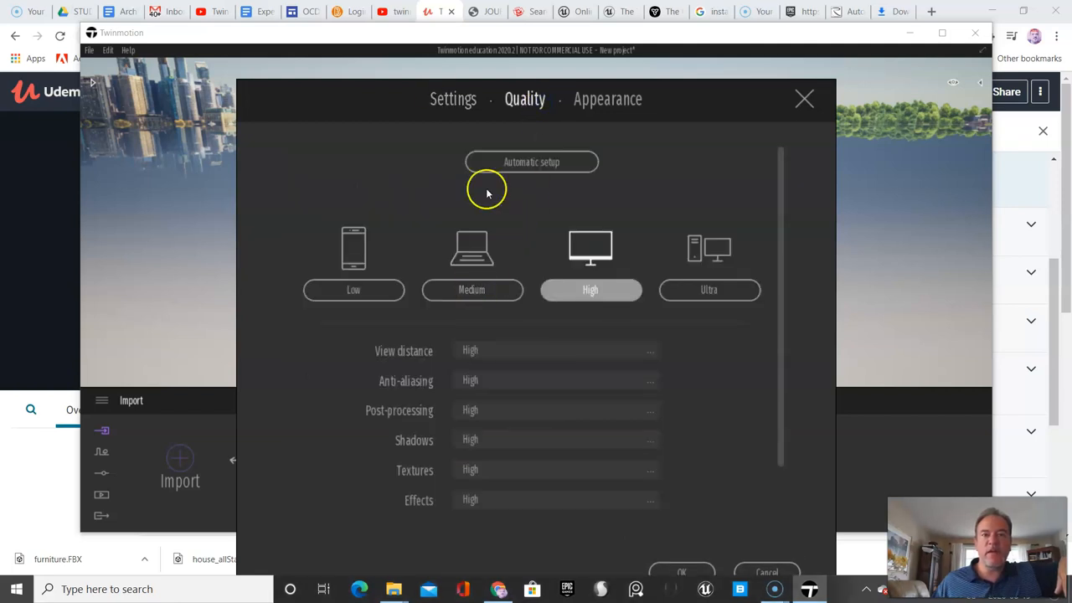
pyautogui.moveTo(807, 95)
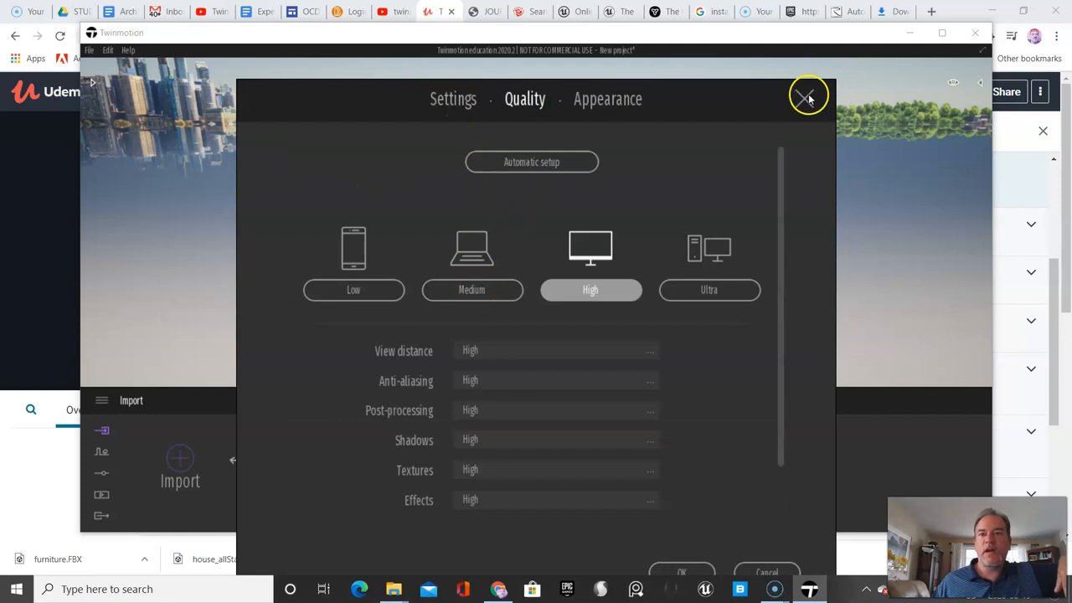
# Close the preferences window and return to the empty scene view
pyautogui.click(807, 93)
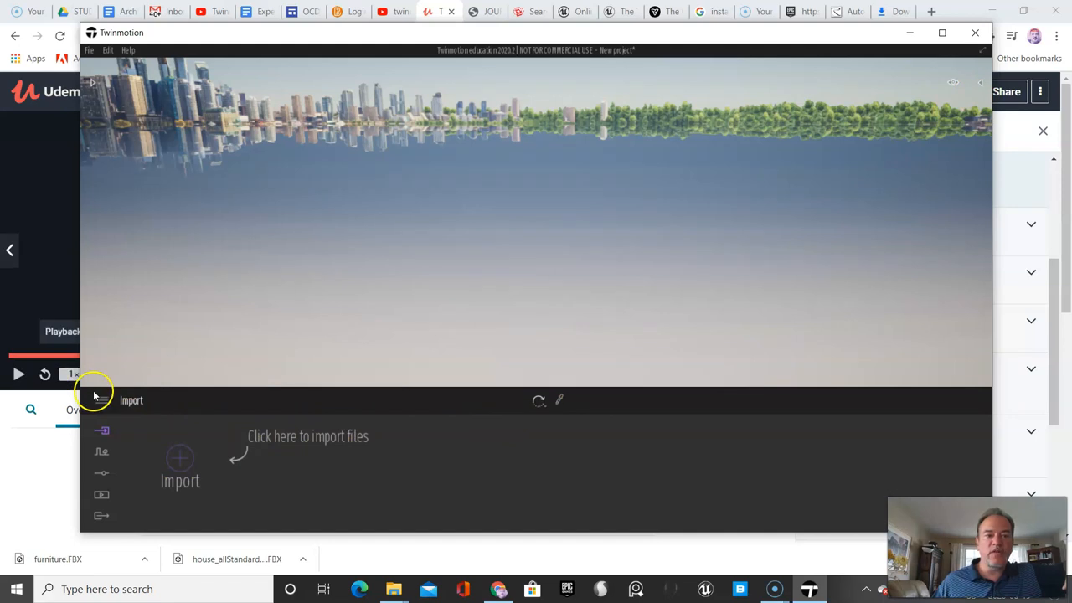
# Step through the Context, Settings and Media panels, finishing on the Export panel
pyautogui.click(101, 400)
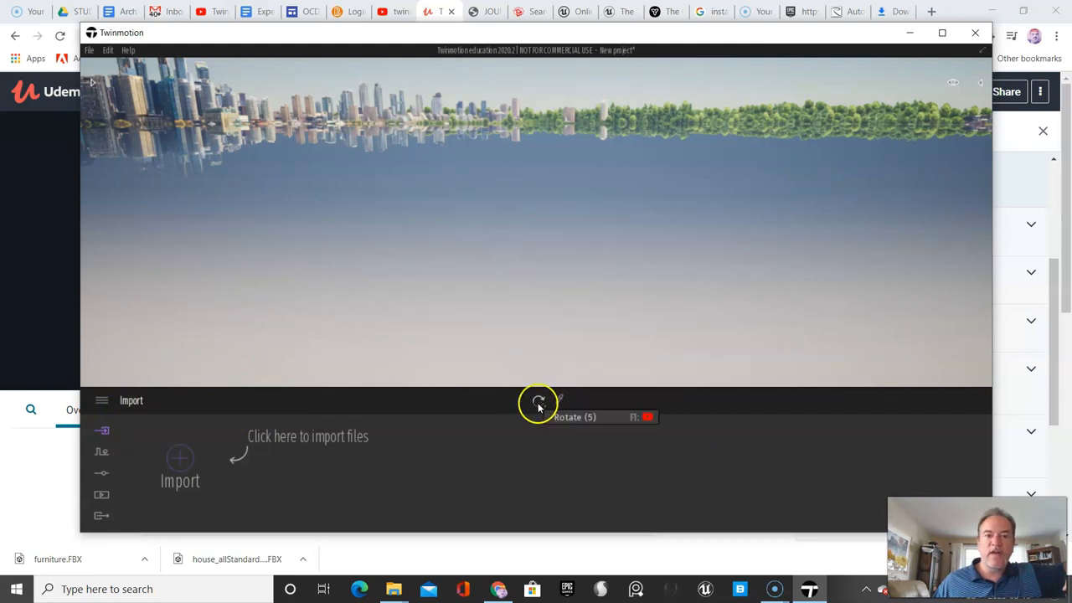
pyautogui.moveTo(560, 401)
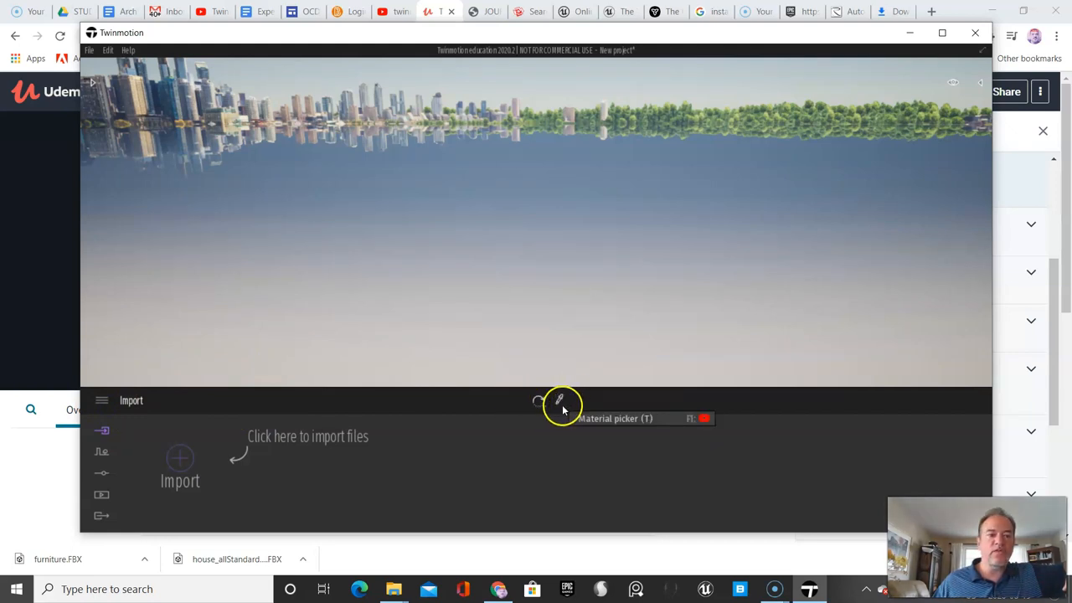
pyautogui.moveTo(90, 444)
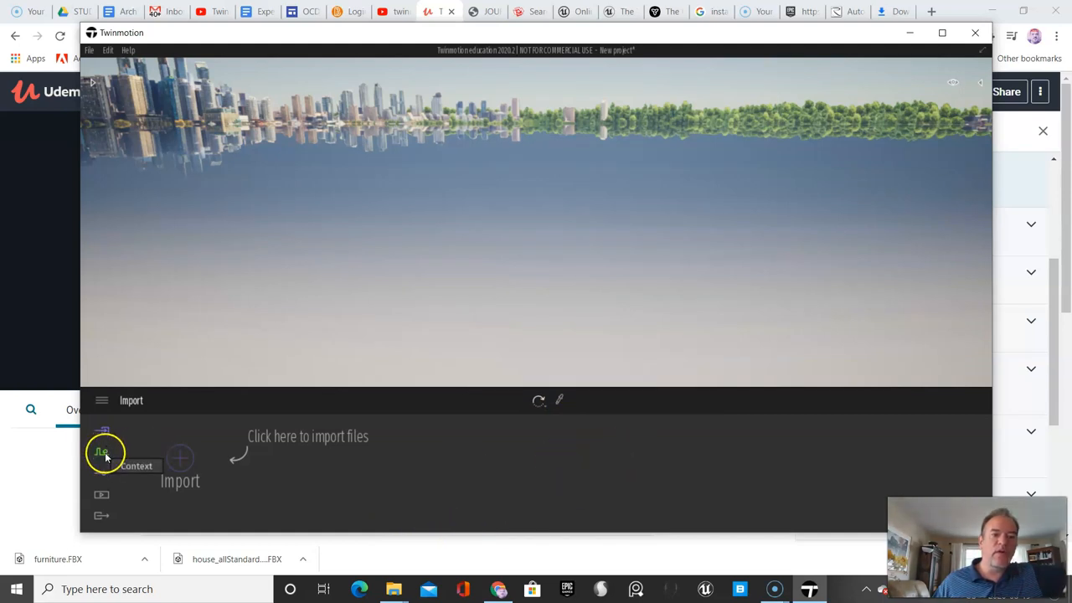
pyautogui.click(101, 453)
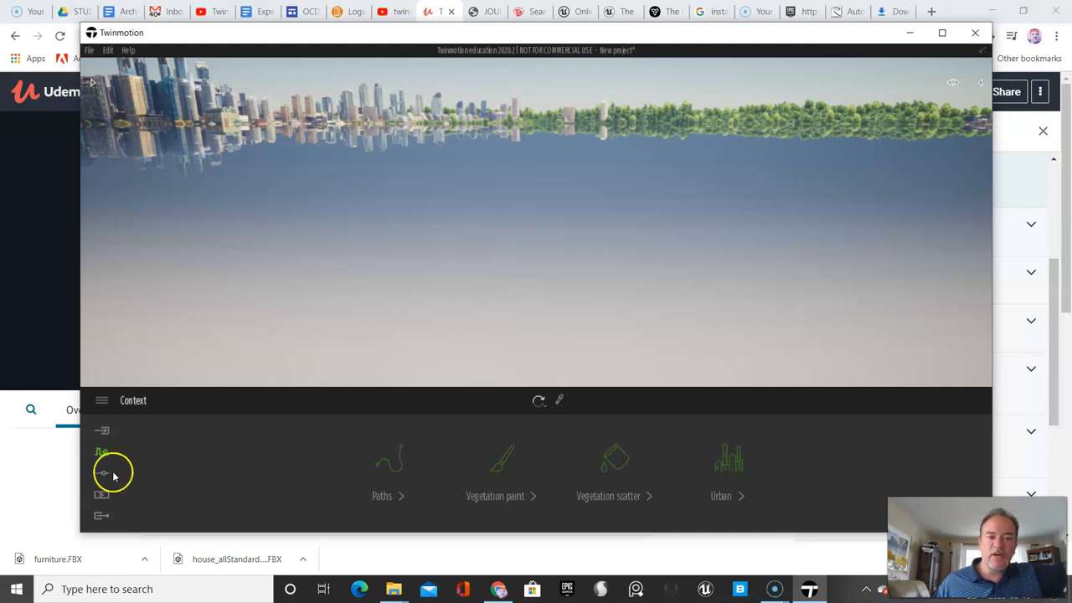
pyautogui.click(101, 473)
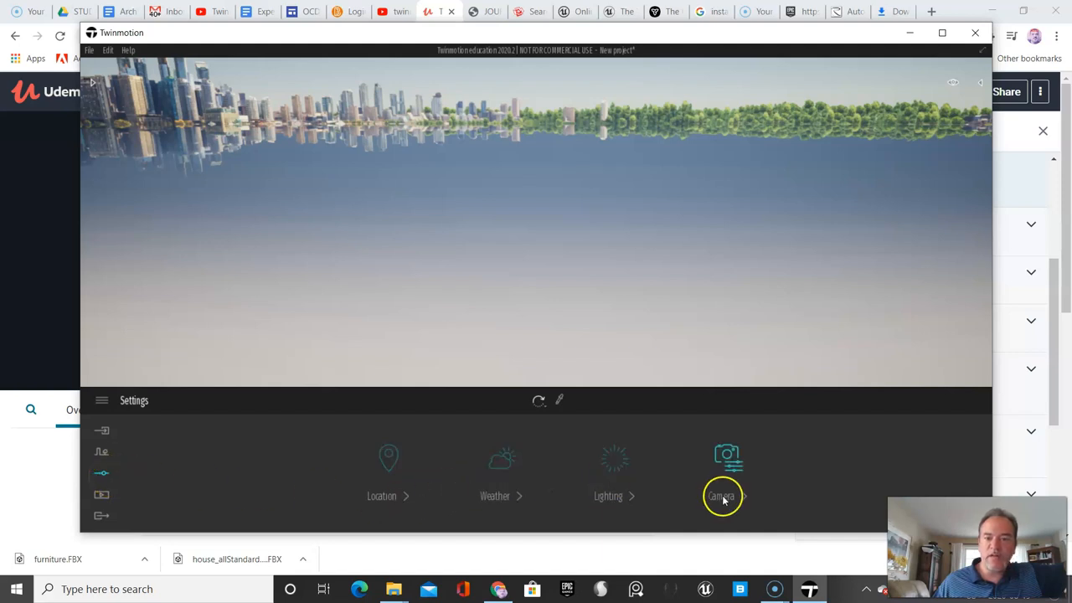
pyautogui.click(101, 496)
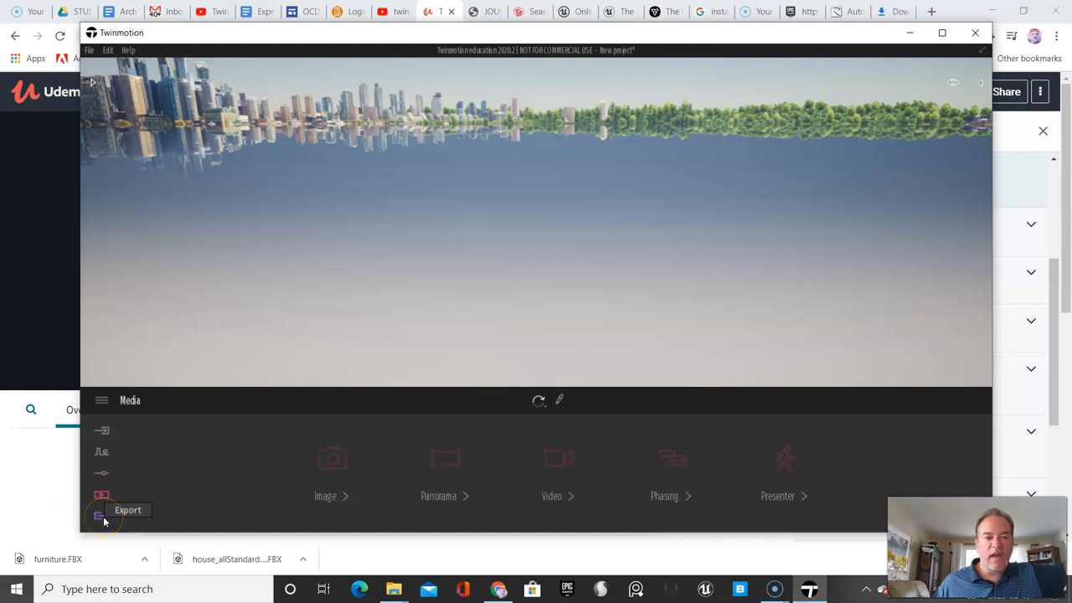
pyautogui.click(128, 510)
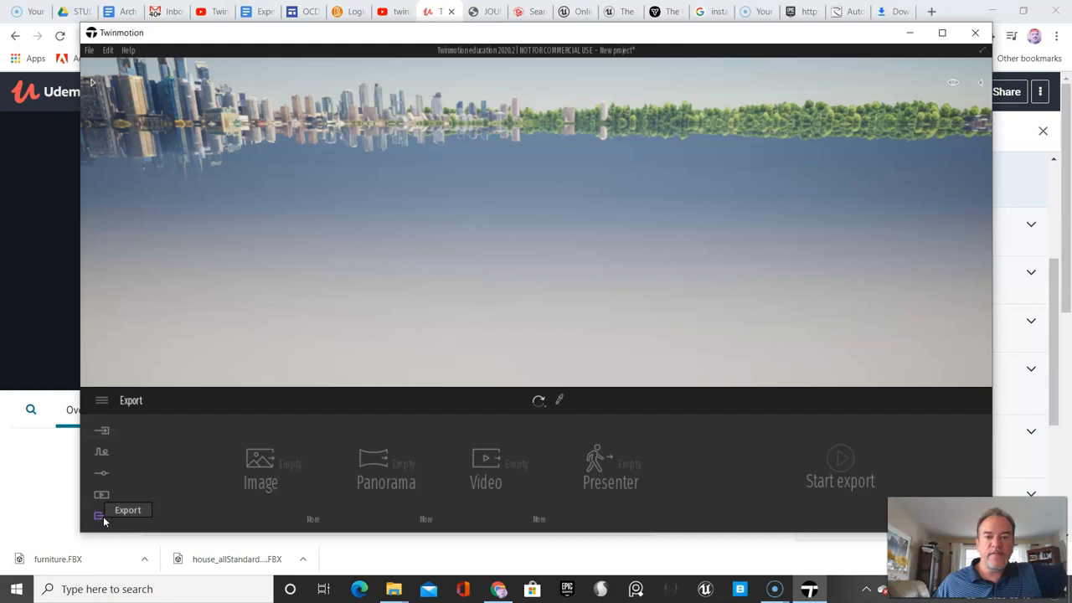